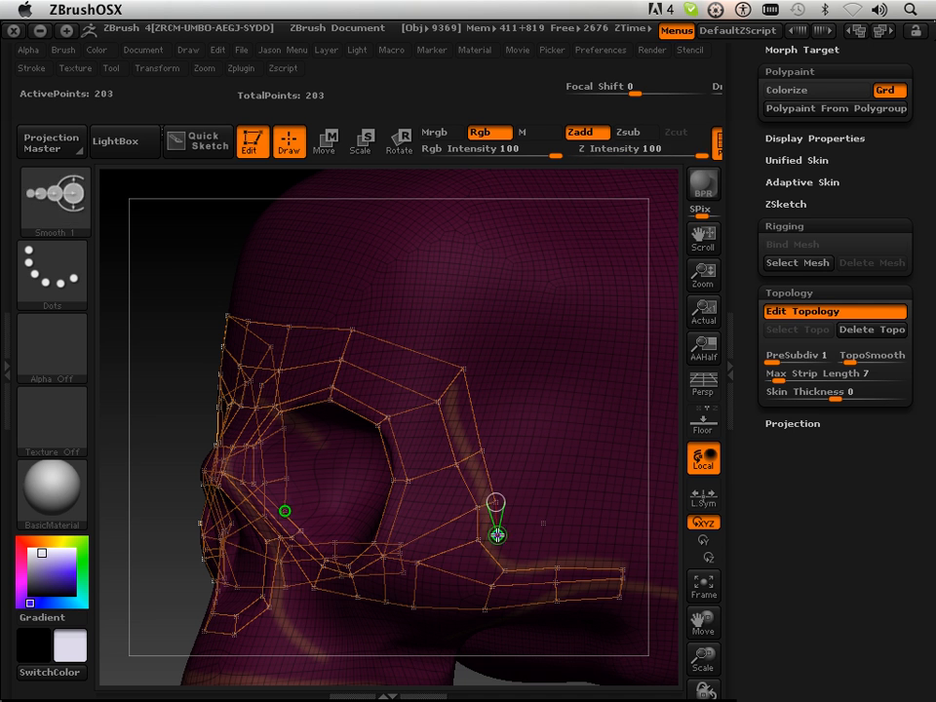
- Add topology points below the eye socket, extending the edge toward the rear strip
click(497, 534)
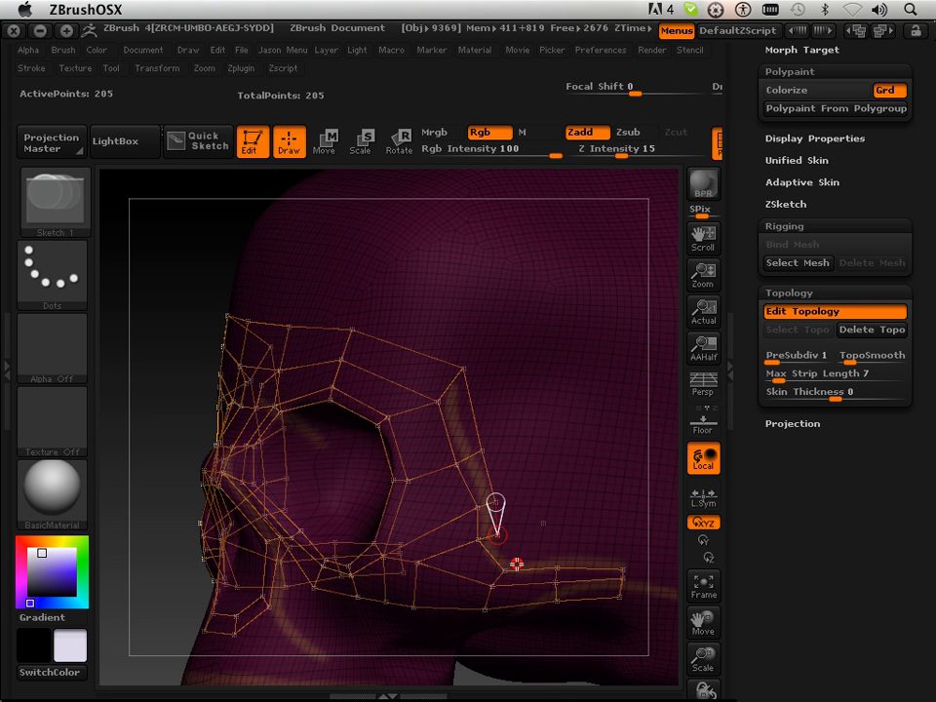
click(500, 536)
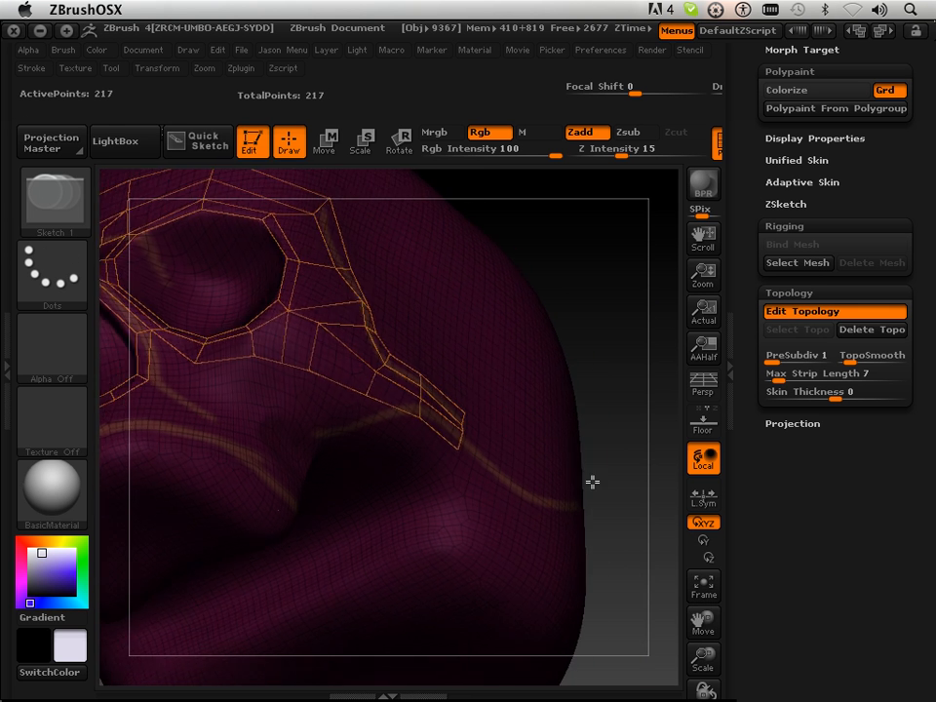
- Place topology points on the cheek and along the lower cheek edge below the eye socket
drag(591, 481, 612, 292)
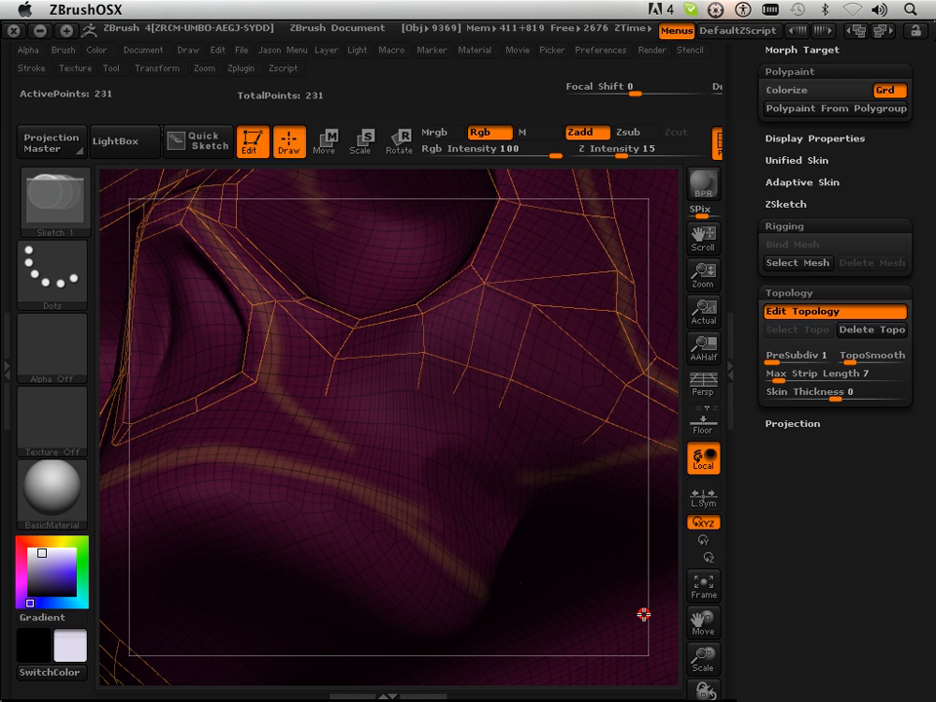
click(833, 311)
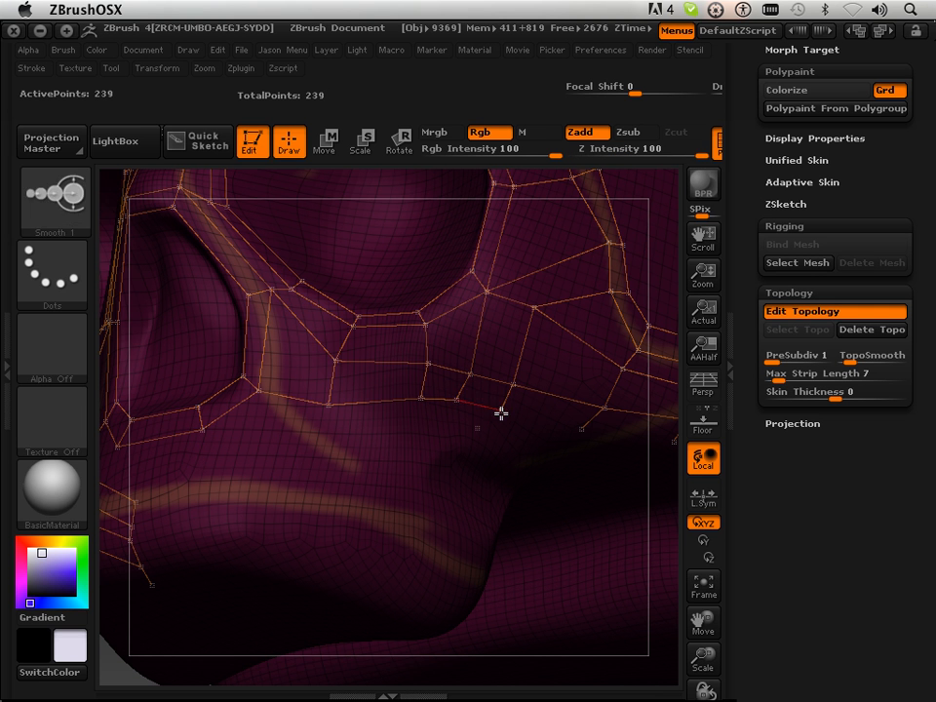
drag(500, 413, 582, 429)
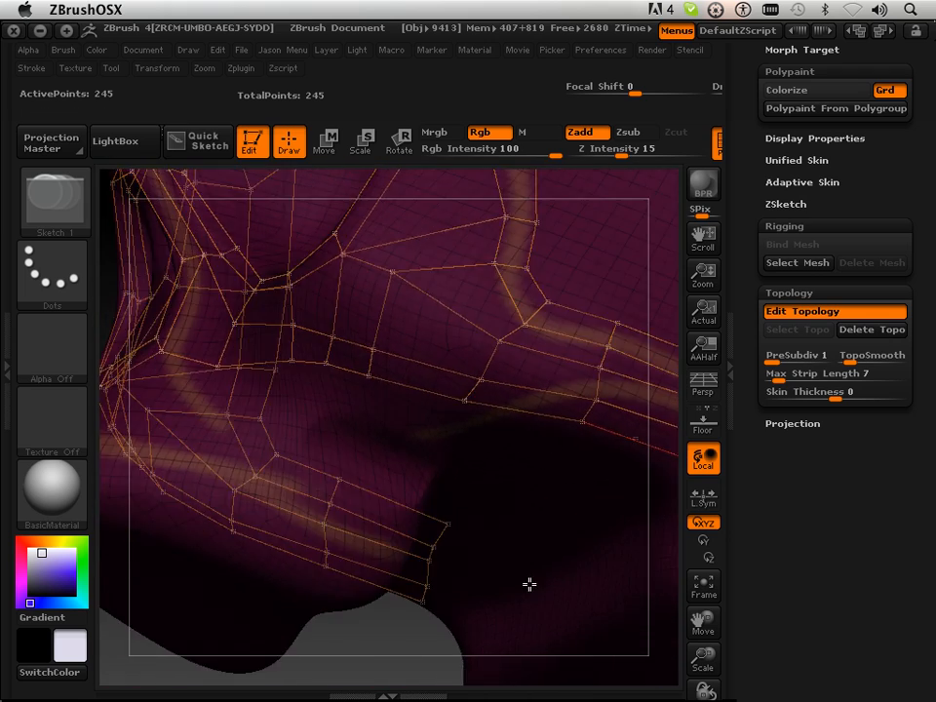
- Orbit around the jaw from below to inspect the topology cage
drag(529, 584, 649, 582)
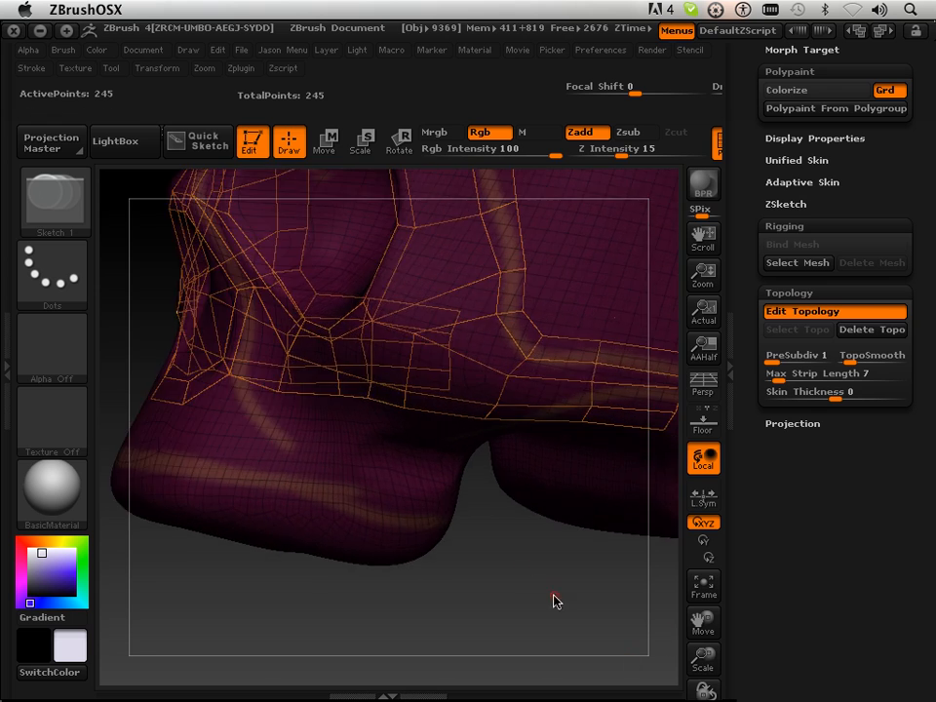
drag(555, 600, 409, 534)
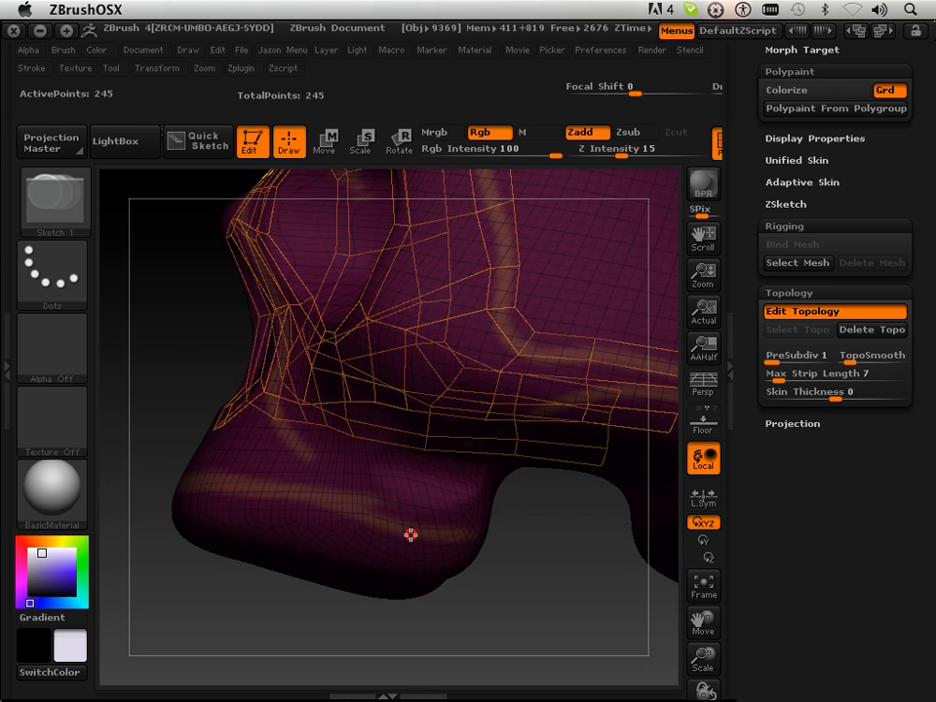
drag(409, 534, 541, 598)
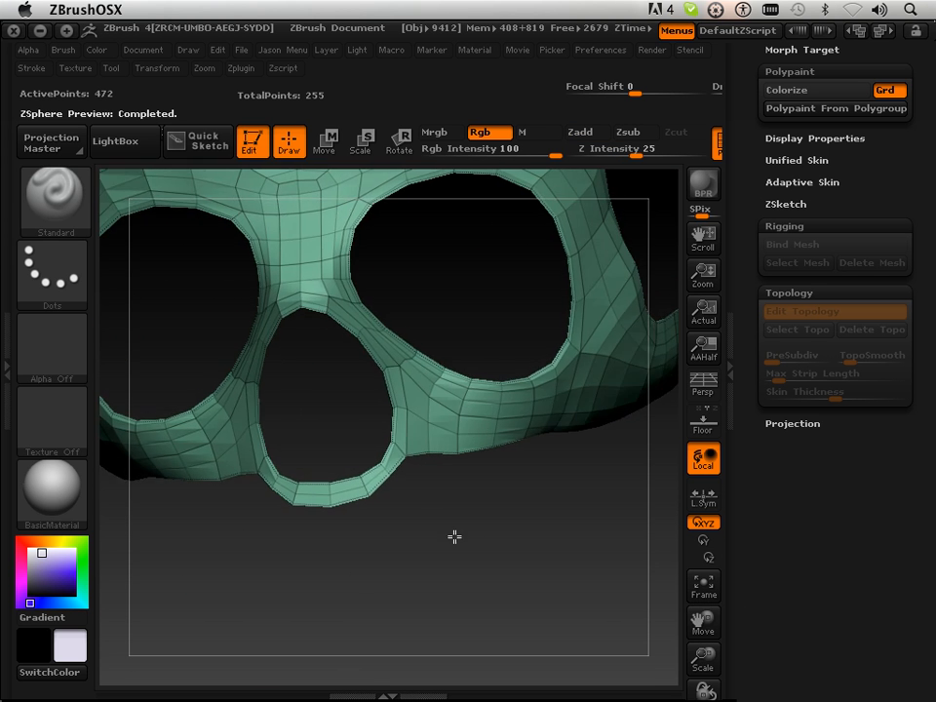
- Leave the preview and add topology points extending under the nose hole
click(819, 311)
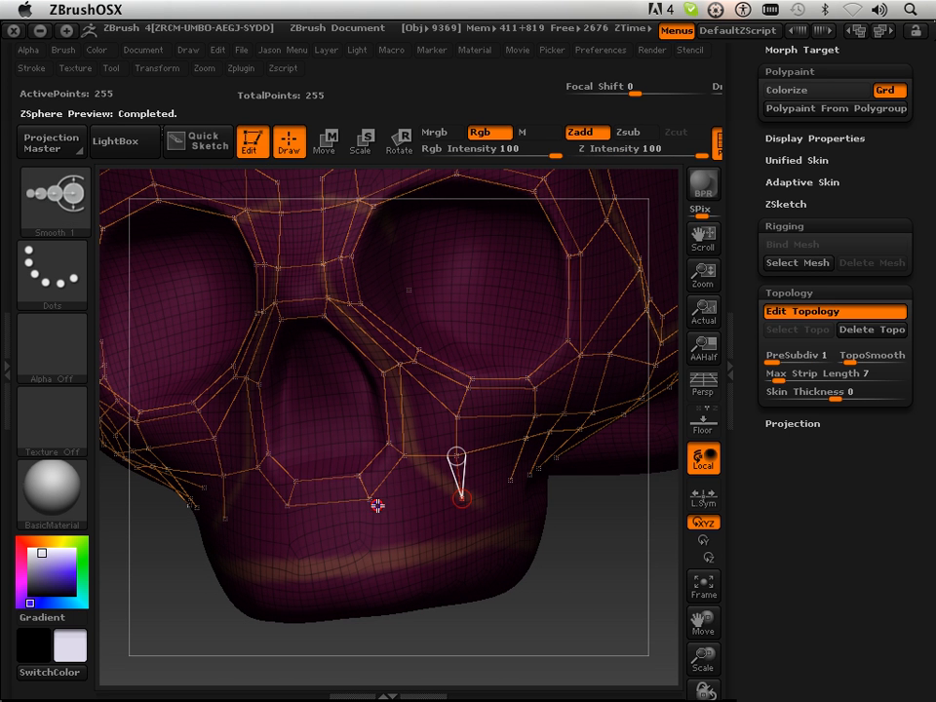
click(368, 502)
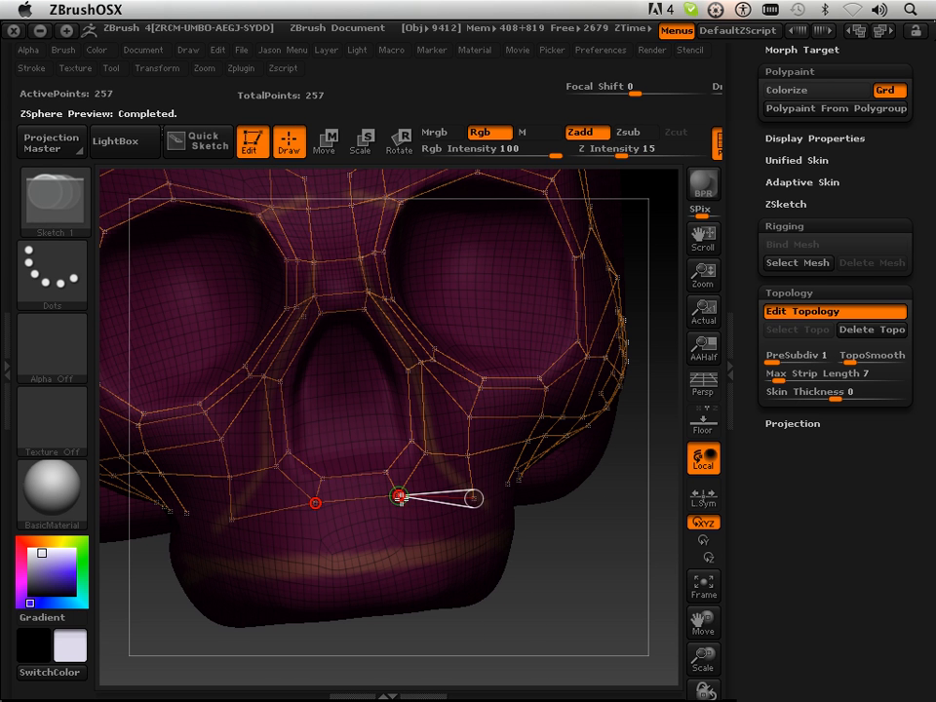
drag(399, 497, 404, 544)
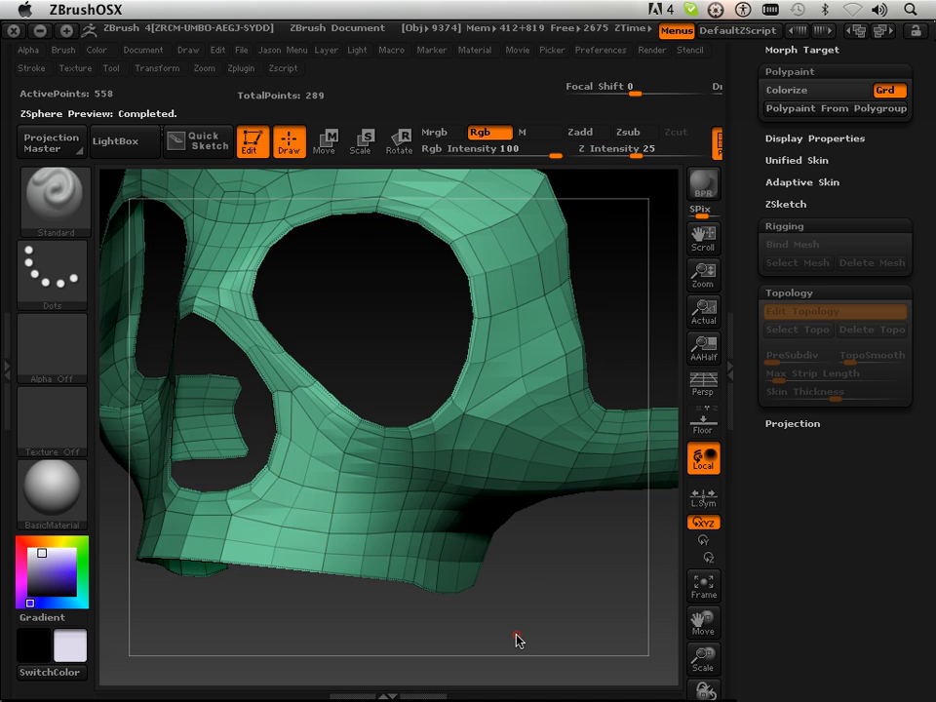
- Orbit the skull to view the side of the jaw
drag(517, 640, 679, 614)
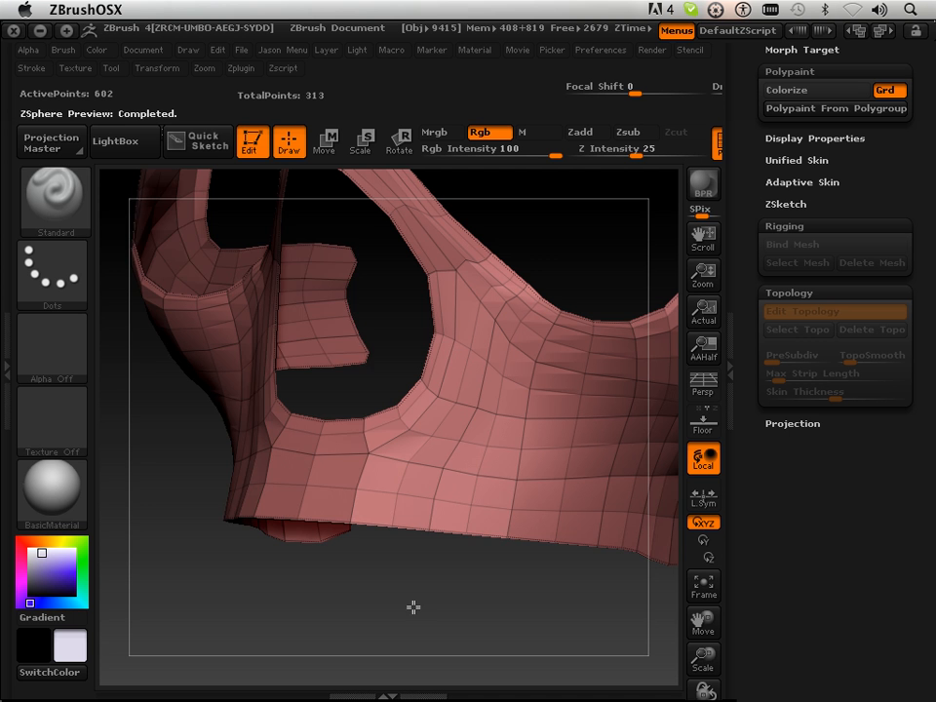
- Orbit the skull to view the lower front of the jaw
drag(413, 607, 378, 611)
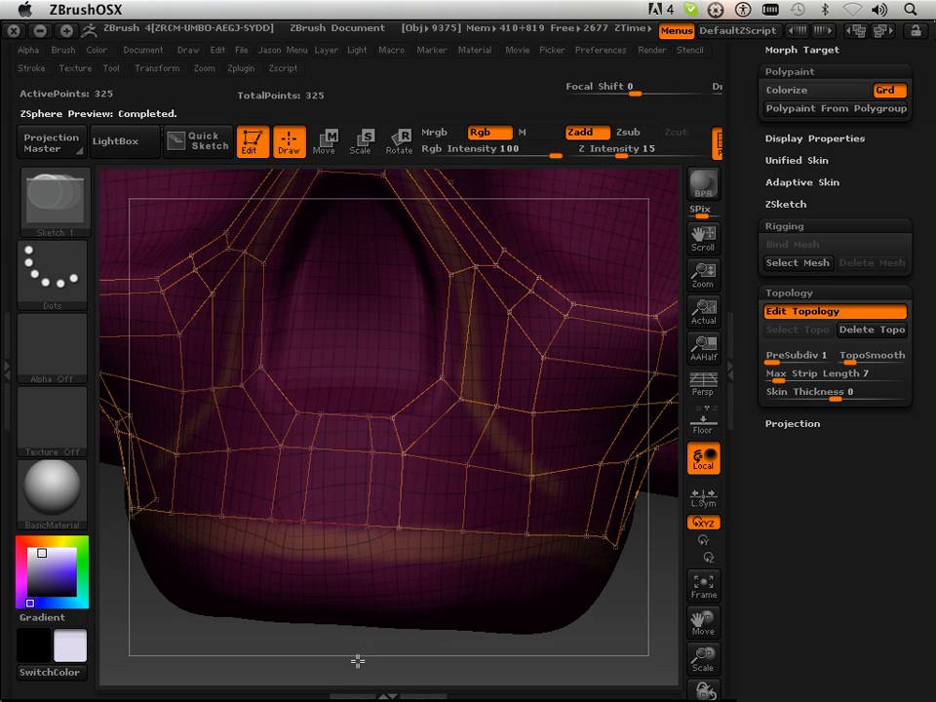
- Remove unwanted points from the lower front strip and add a new point there
click(325, 142)
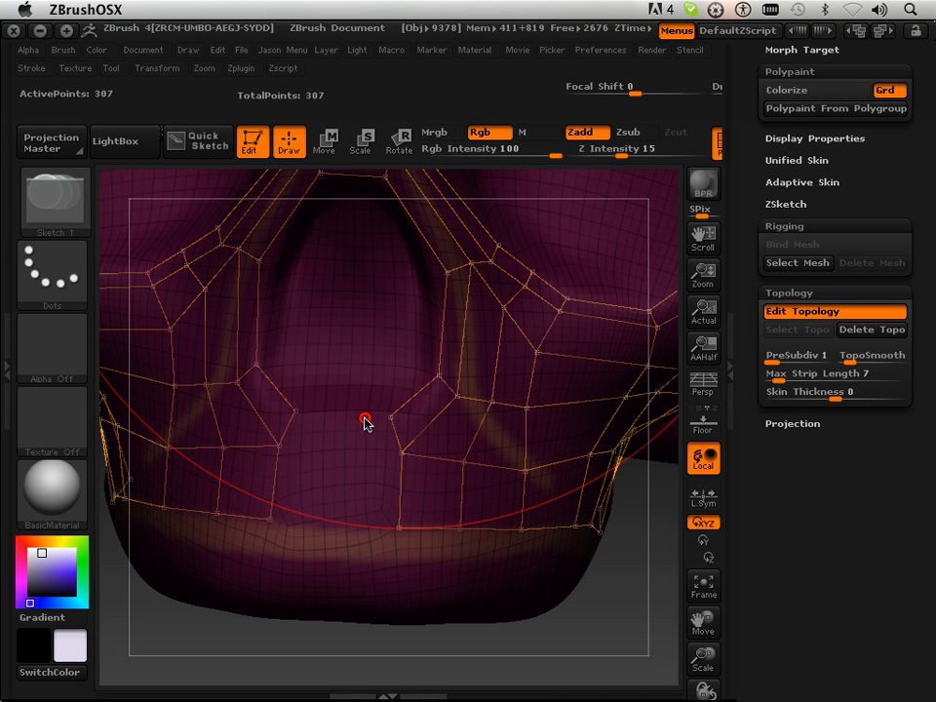
click(364, 417)
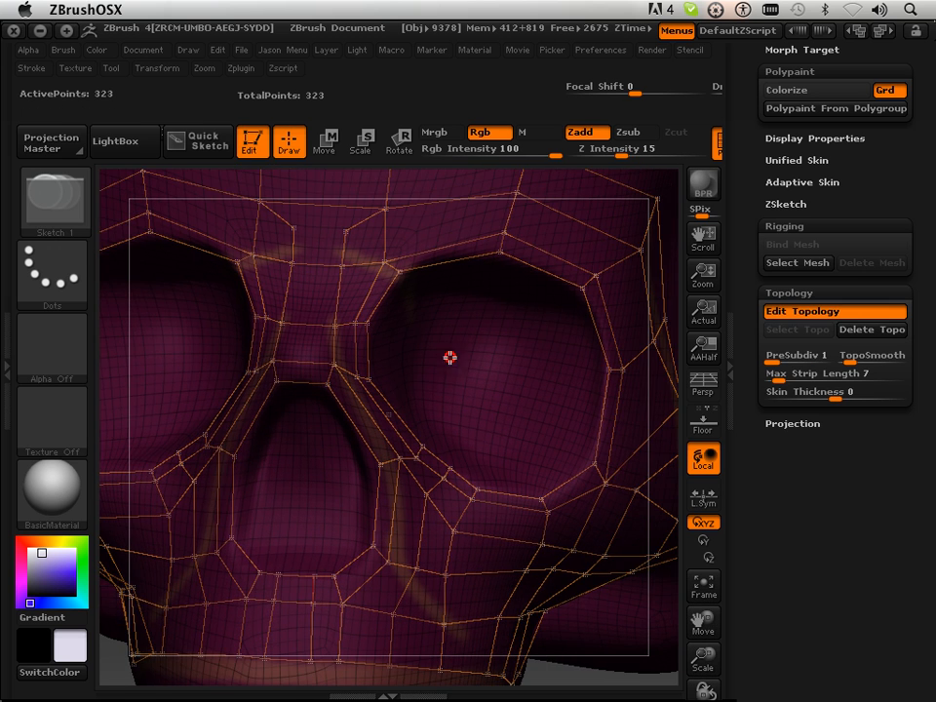
- Place new topology points inside the eye socket, raising the cage to 411 points
click(833, 310)
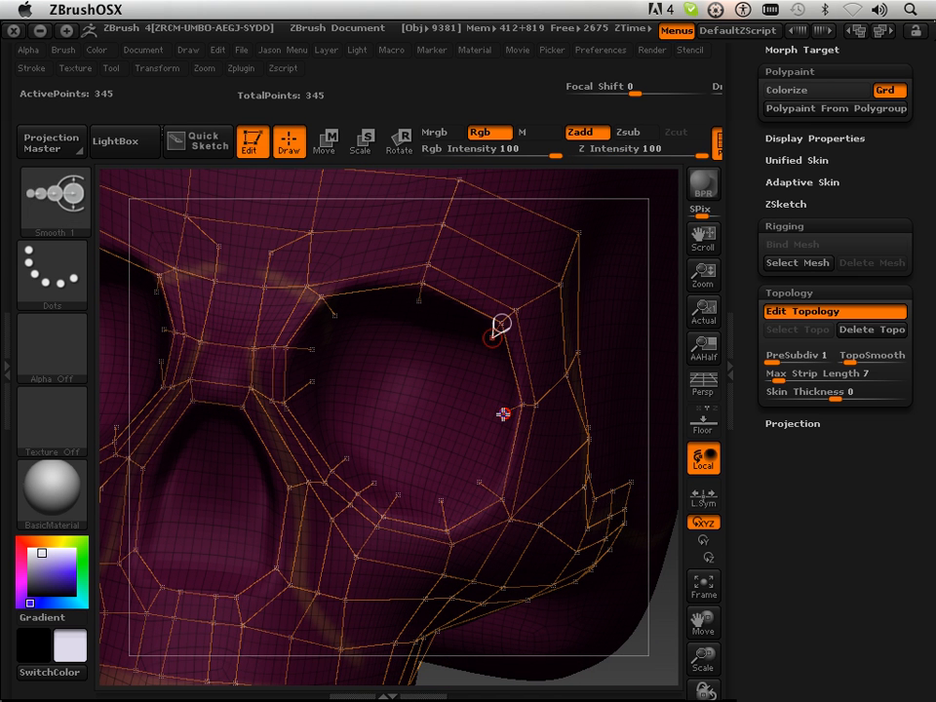
drag(502, 414, 502, 497)
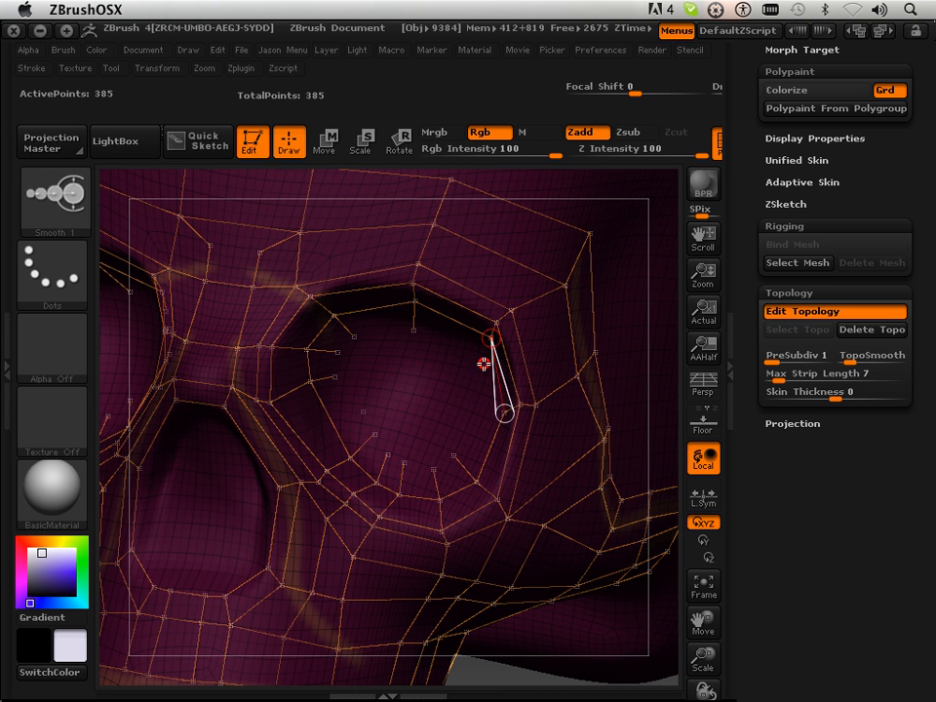
drag(490, 338, 475, 417)
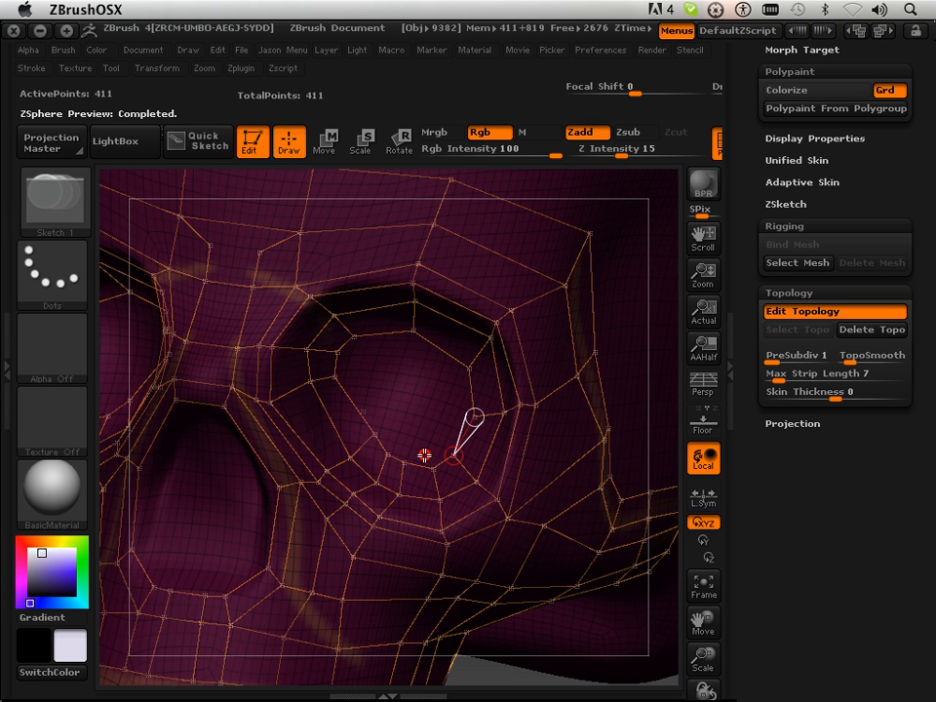
mouse_move(426, 364)
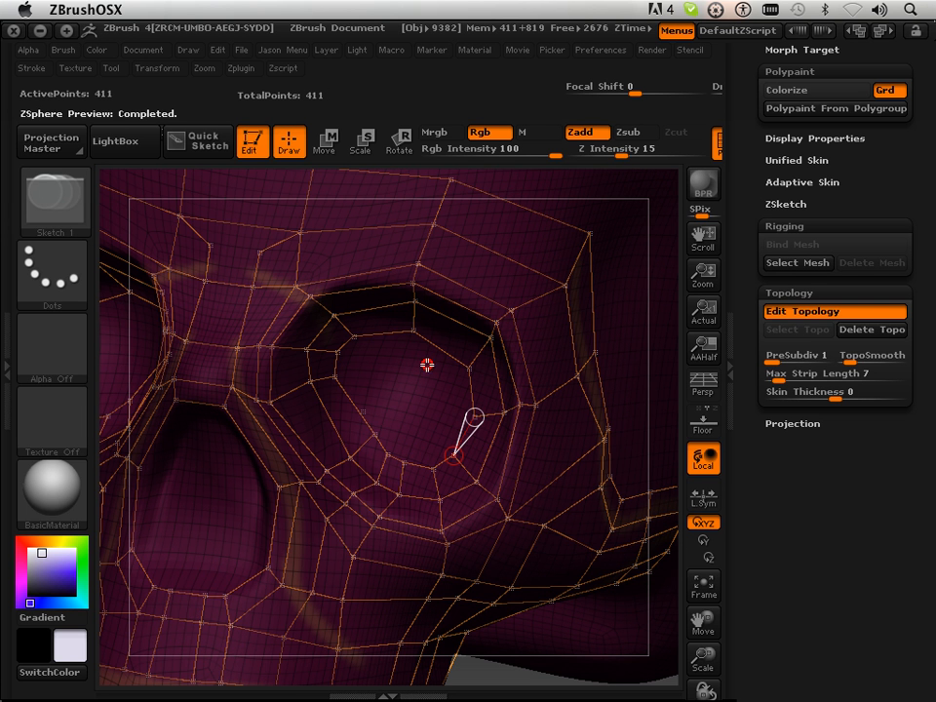
mouse_move(421, 359)
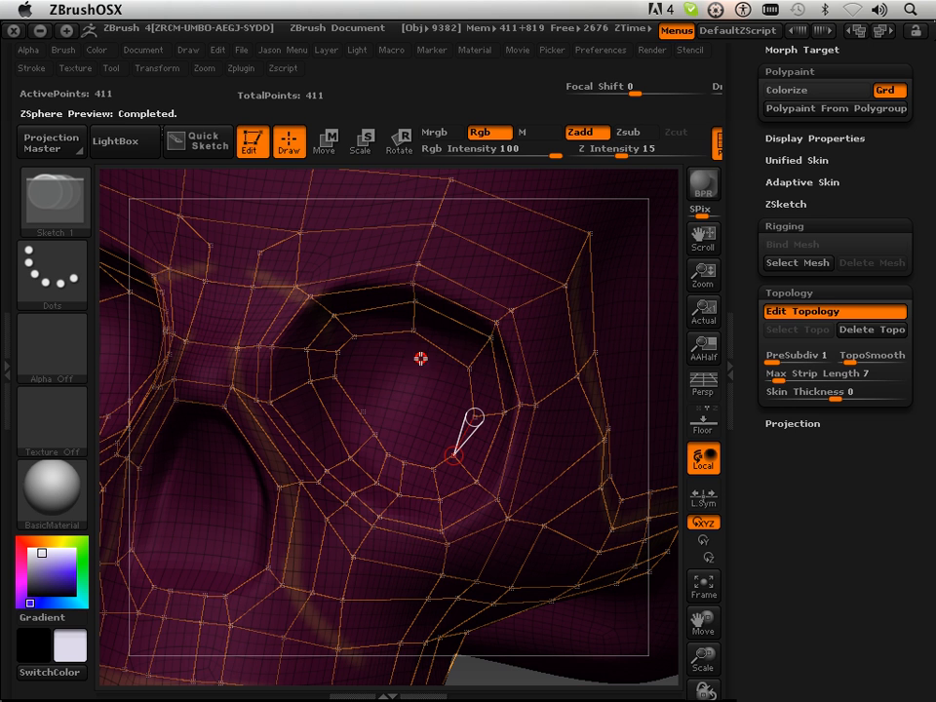
mouse_move(370, 372)
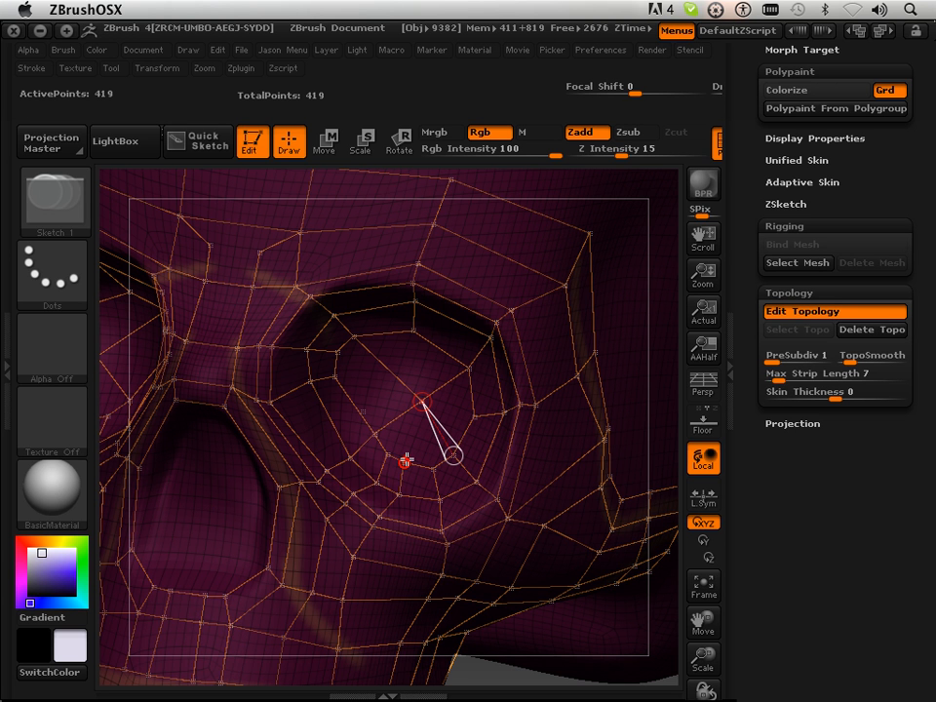
mouse_move(409, 448)
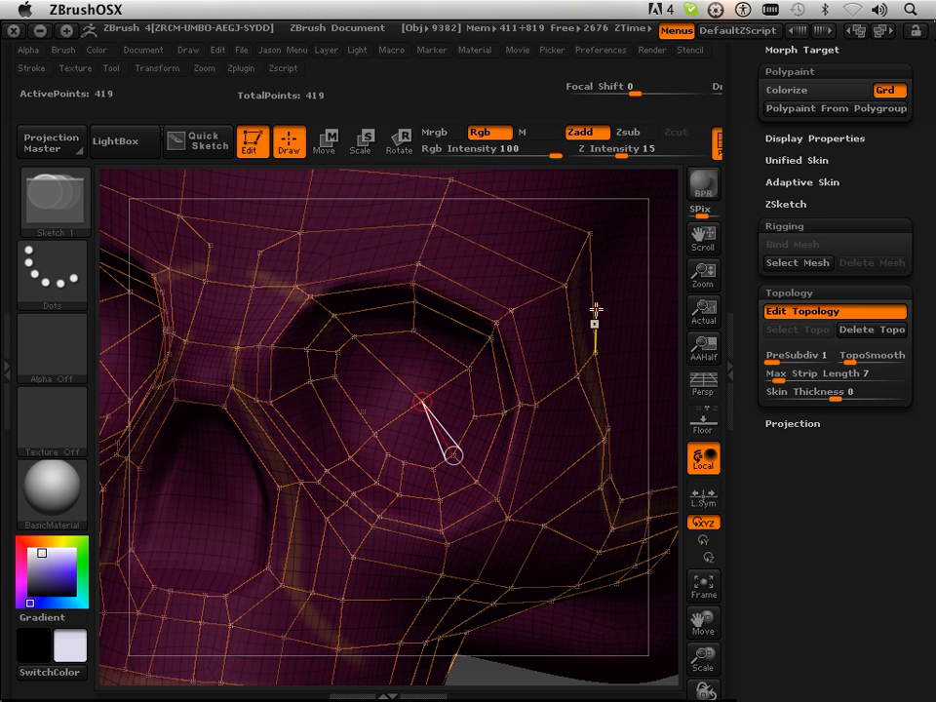
mouse_move(404, 471)
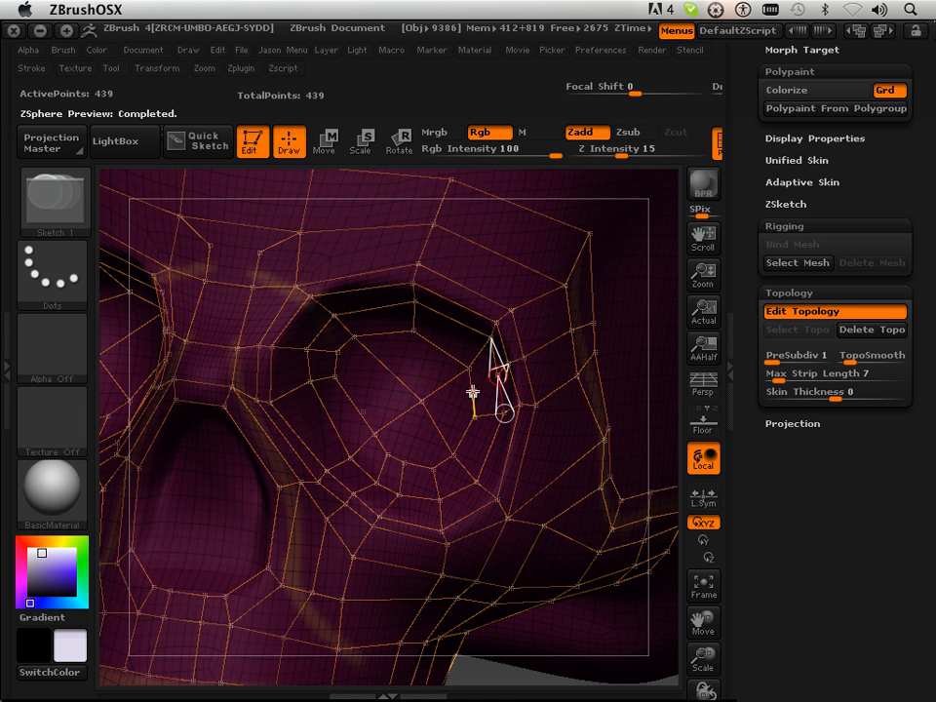
- Add an inner eye-socket topology point, bringing the cage to 449 points
click(473, 394)
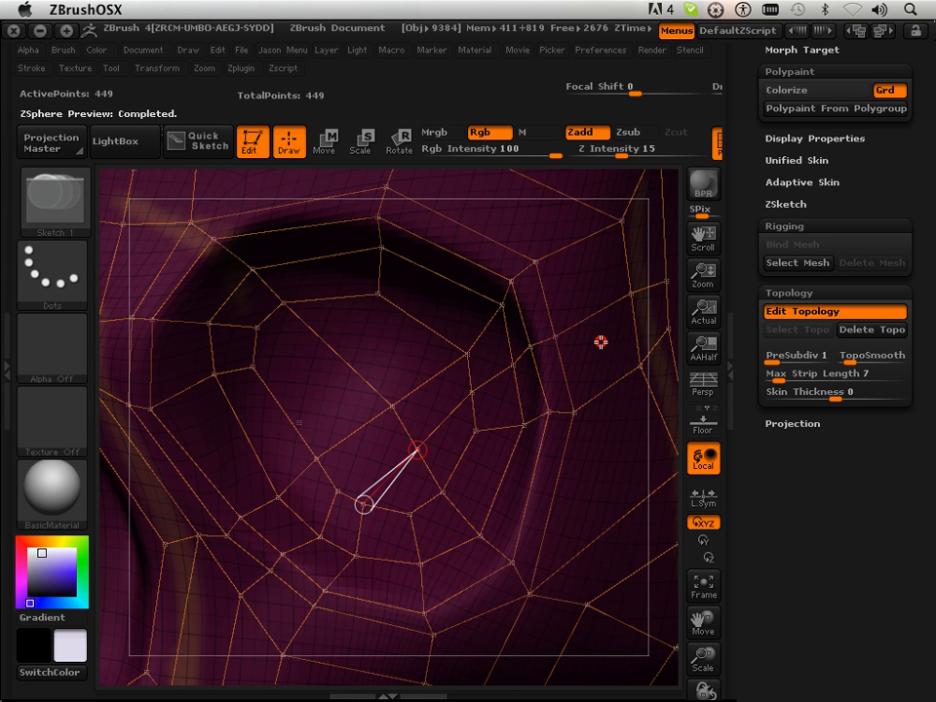
mouse_move(490, 403)
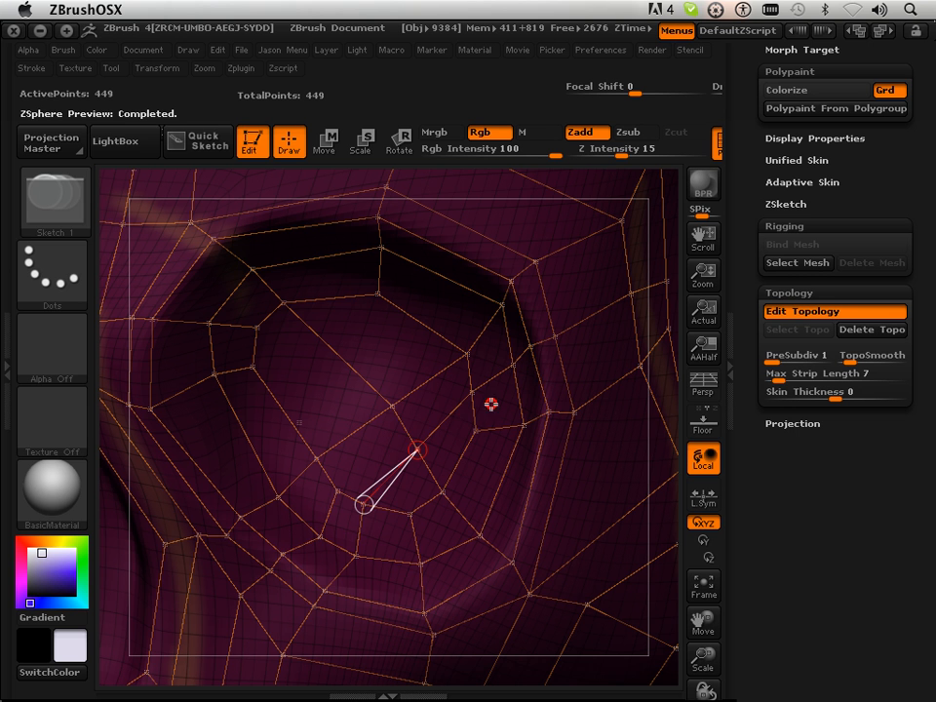
mouse_move(378, 432)
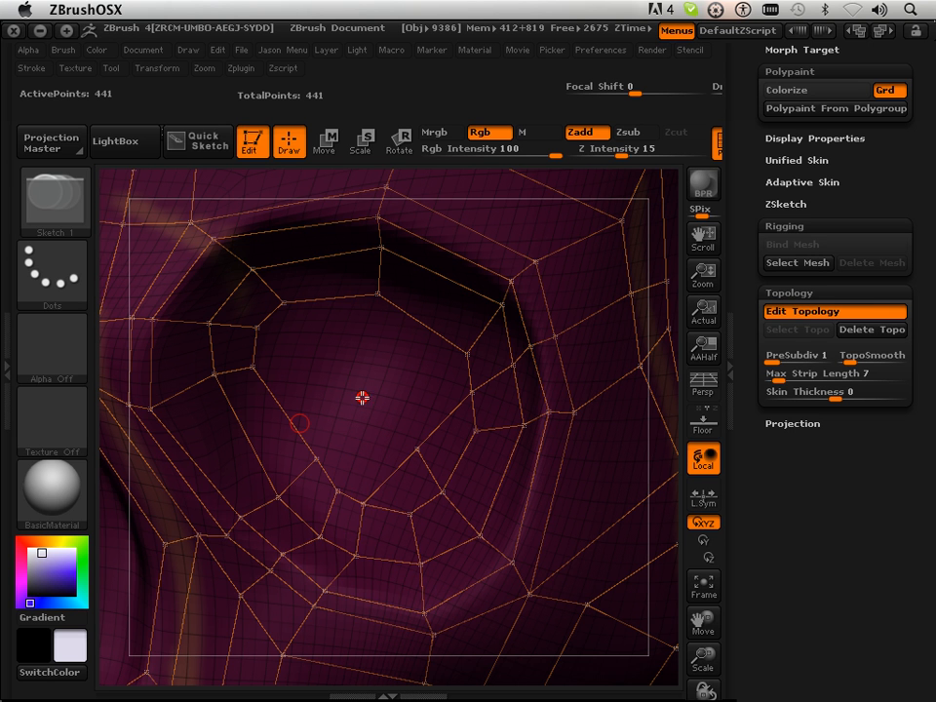
mouse_move(346, 478)
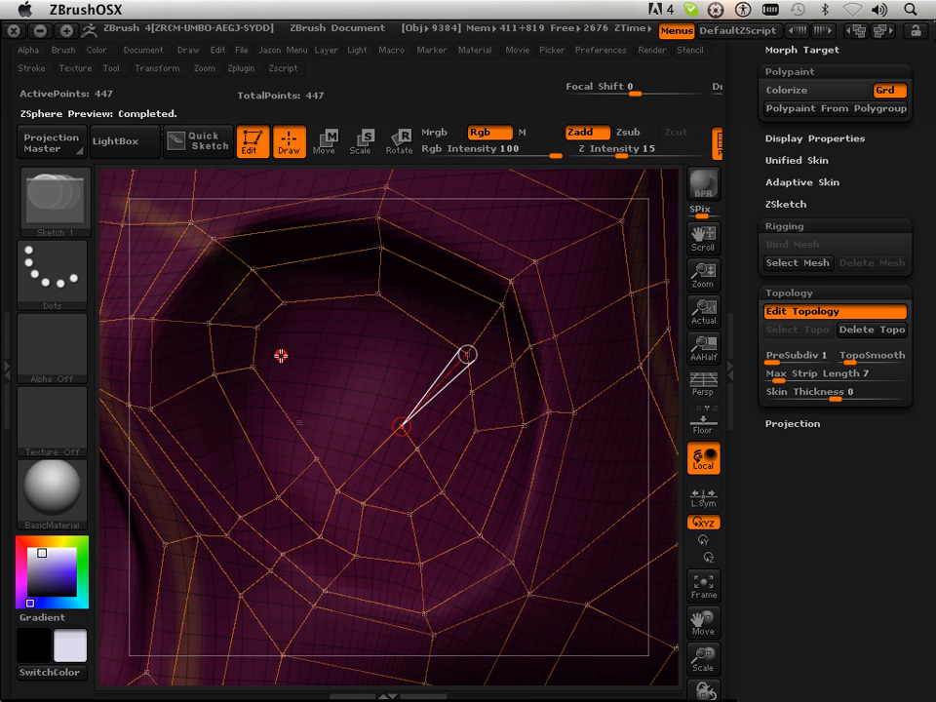
mouse_move(290, 373)
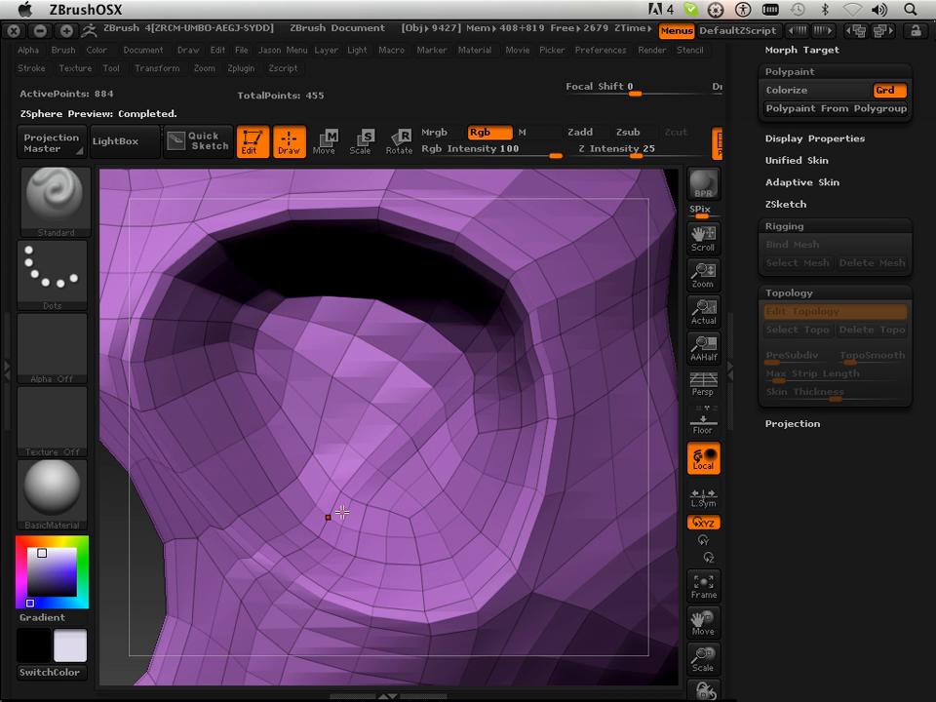
mouse_move(502, 543)
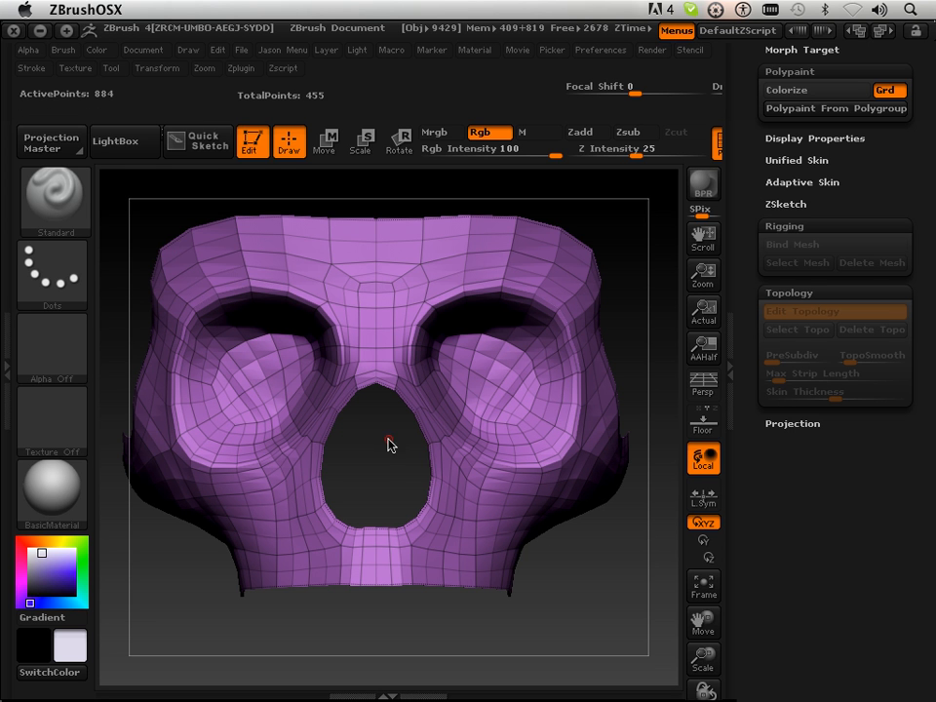
mouse_move(384, 455)
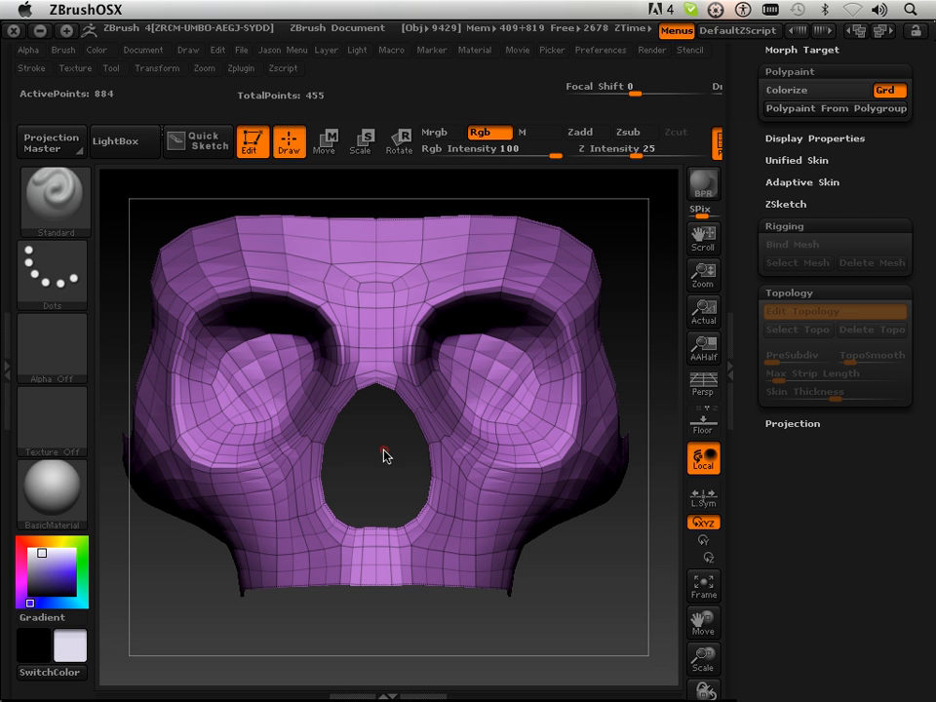
mouse_move(409, 468)
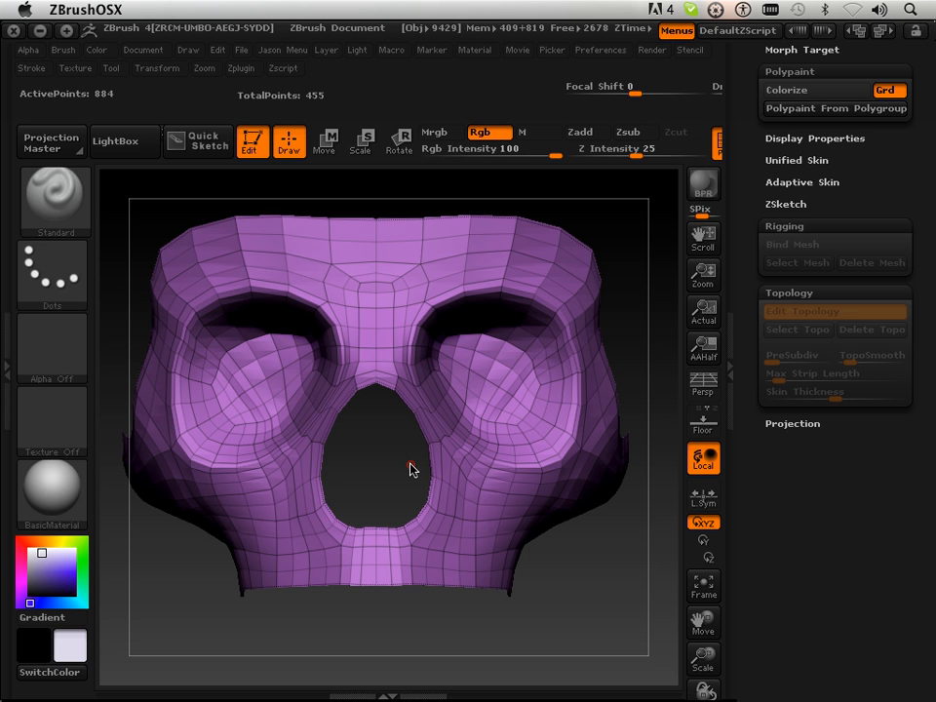